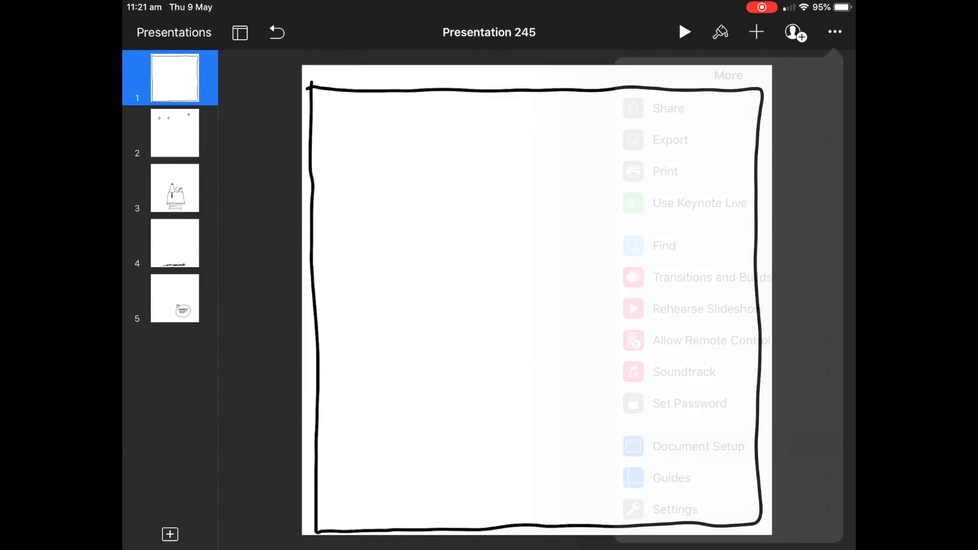
# Set the backgrounds of slides 1–4 to No Fill, leaving slide five white.
pyautogui.click(698, 447)
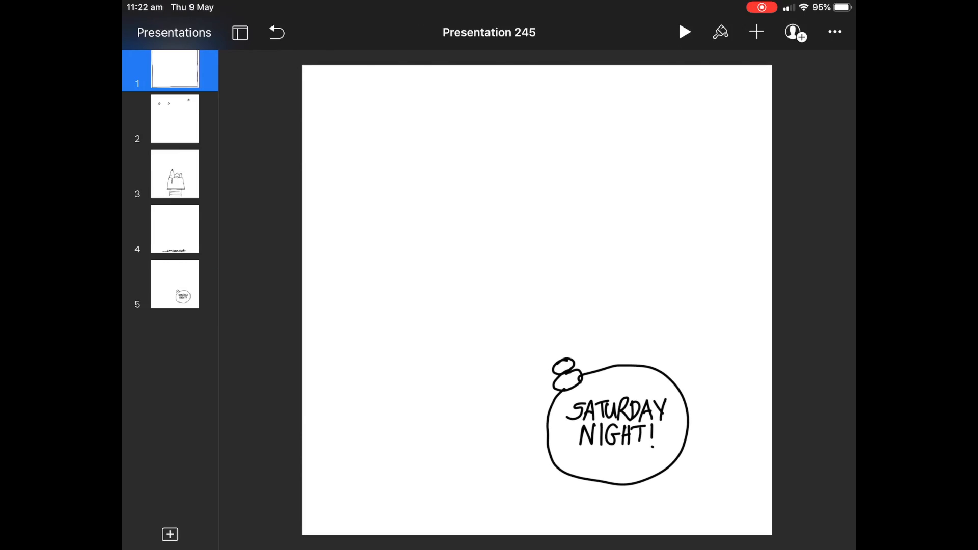
pyautogui.click(174, 284)
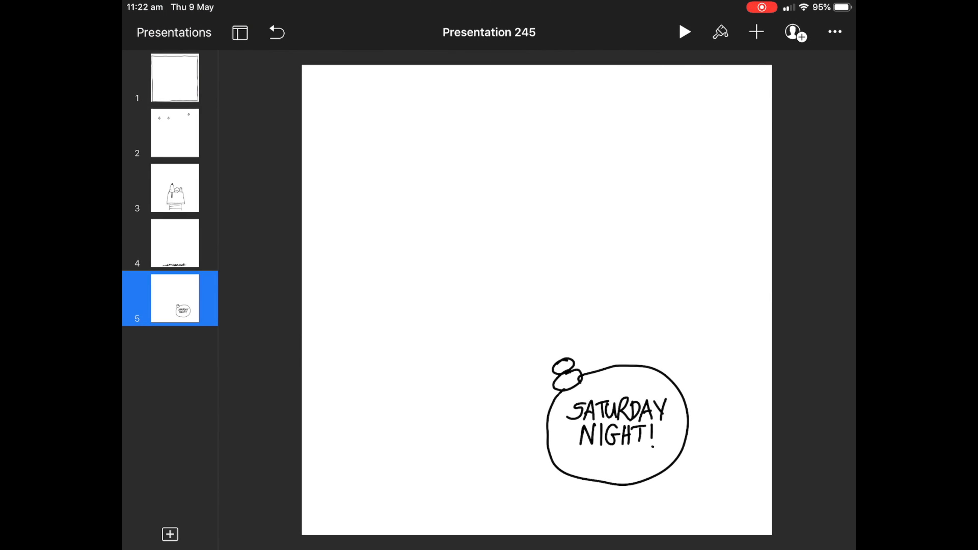
pyautogui.click(175, 77)
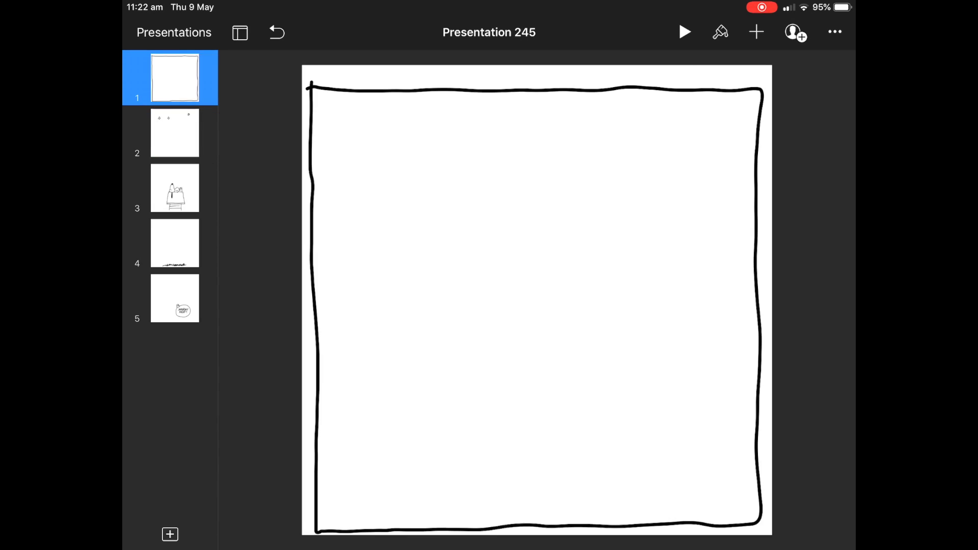
pyautogui.click(719, 32)
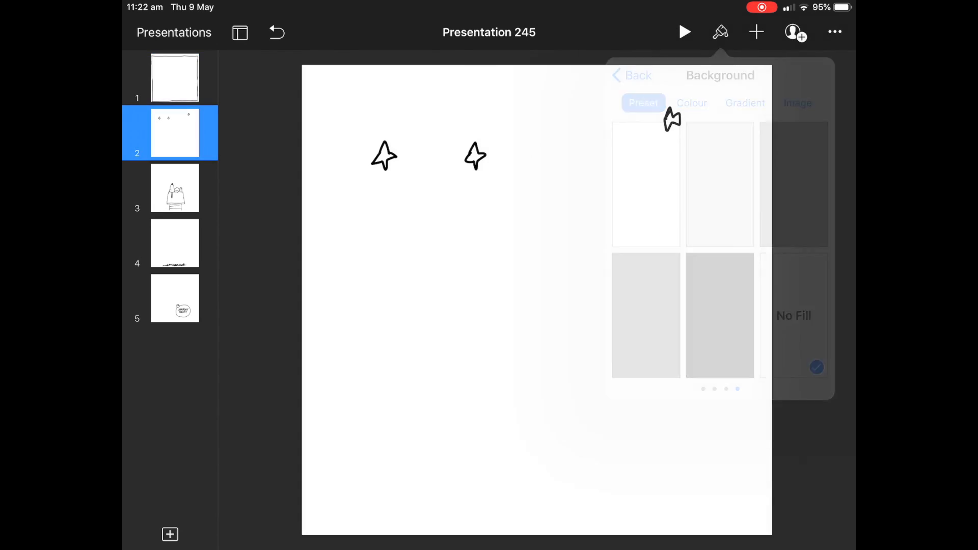
pyautogui.click(646, 183)
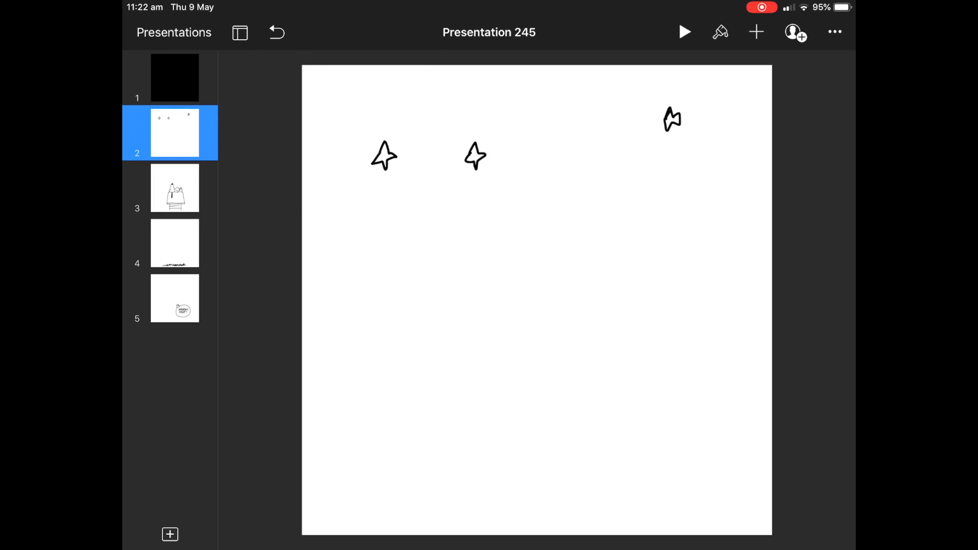
pyautogui.click(720, 31)
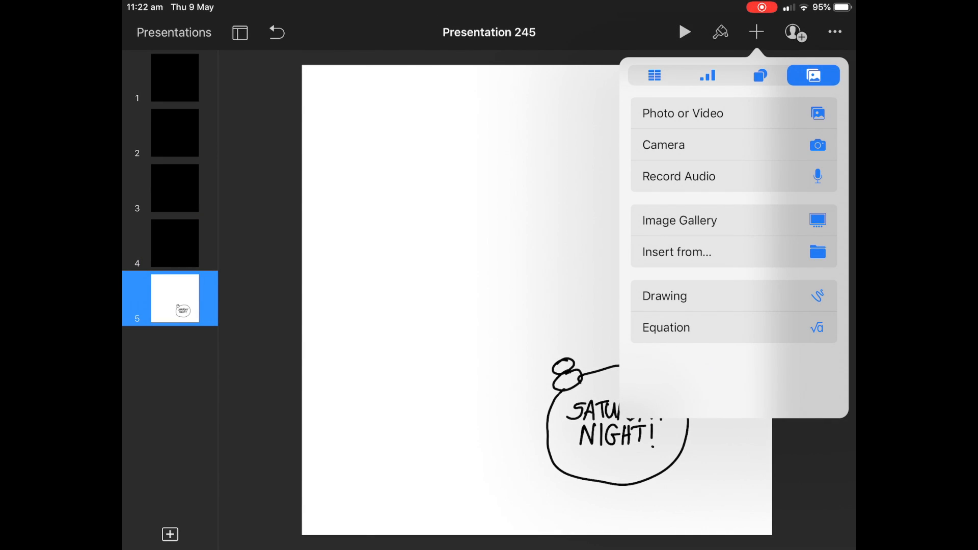
# Export the five slides as transparent-background PNG images and save all 5 to the device.
pyautogui.click(719, 32)
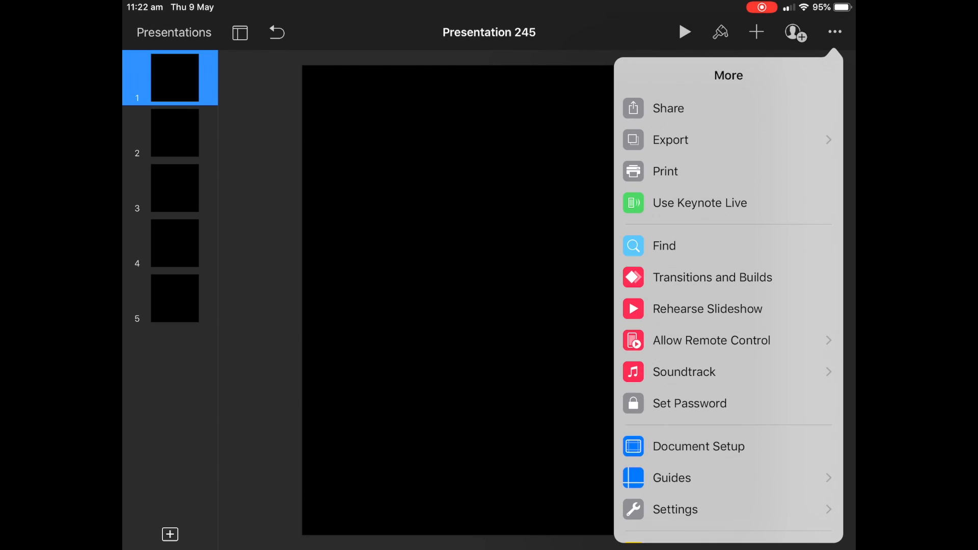
pyautogui.click(670, 139)
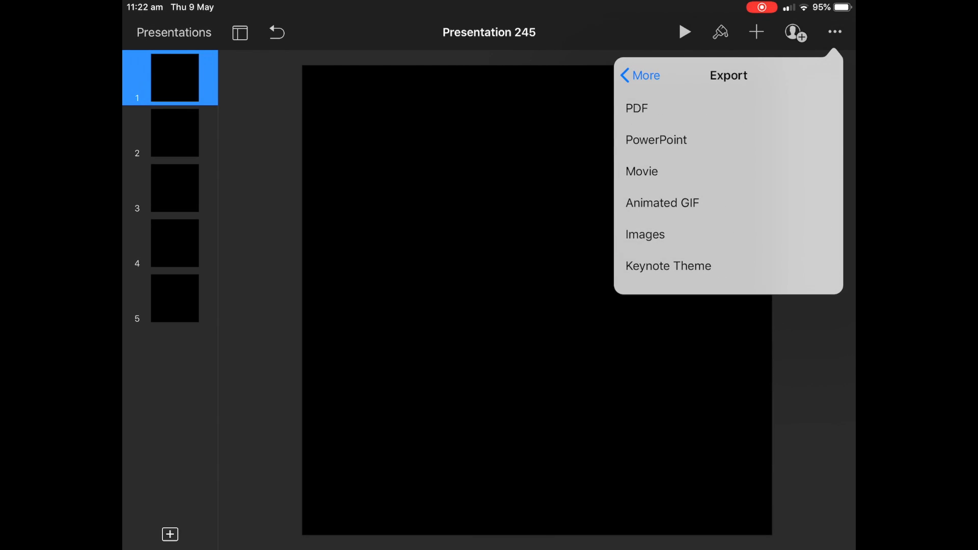
pyautogui.click(645, 233)
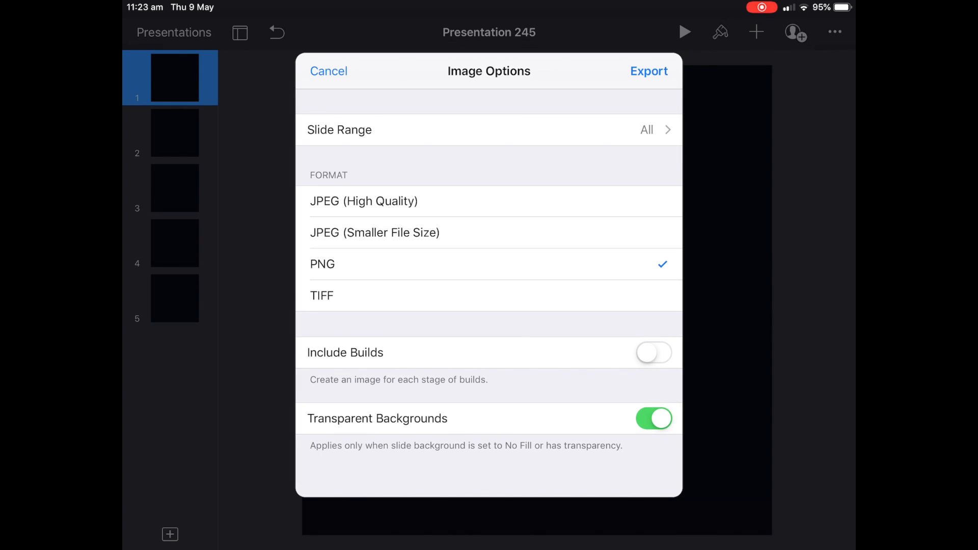
pyautogui.click(363, 200)
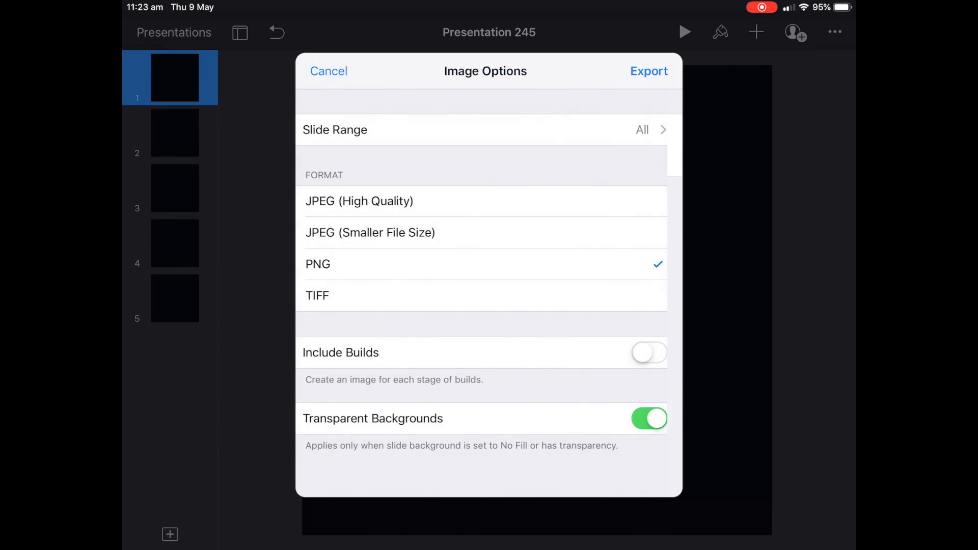
pyautogui.click(648, 70)
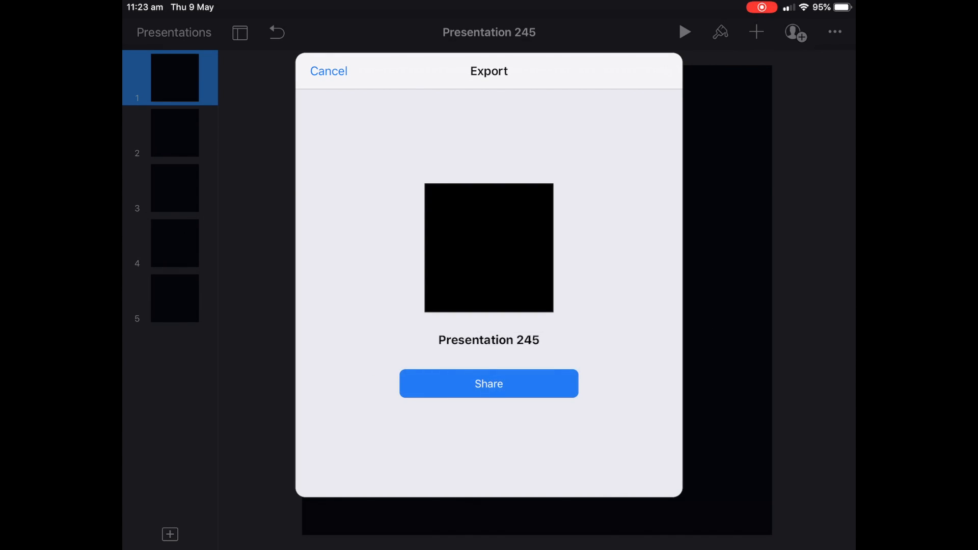
pyautogui.click(489, 383)
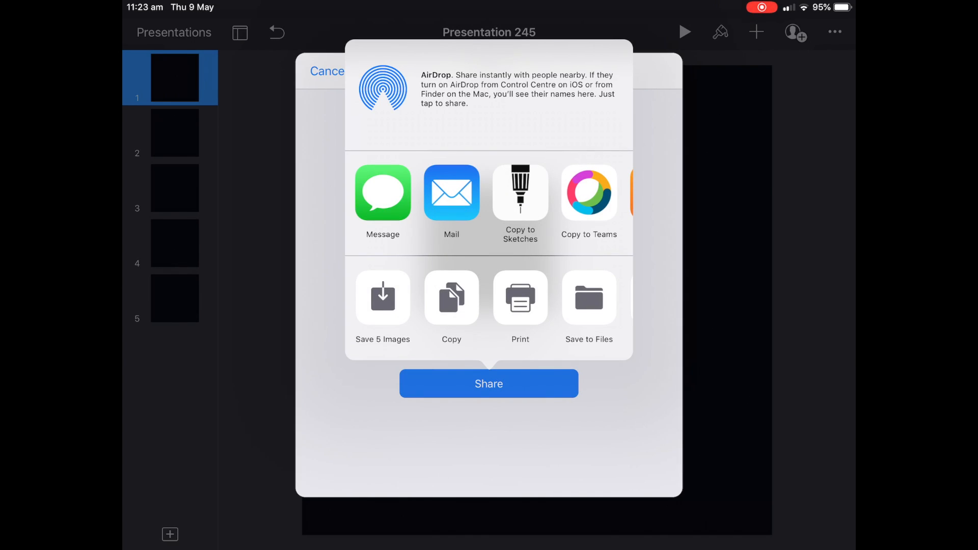
pyautogui.click(326, 70)
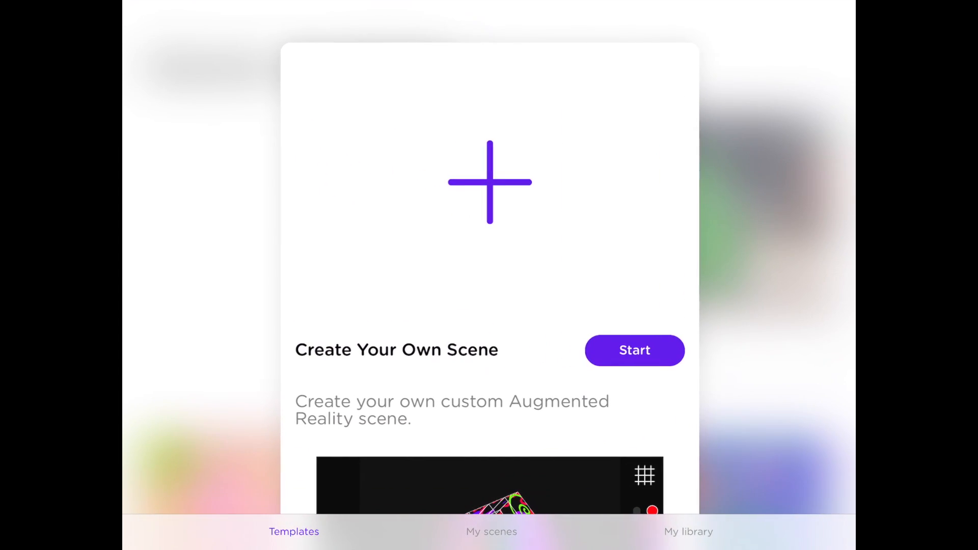
# Start 'Create Your Own Scene' to open the AR camera with the comic layer library.
pyautogui.click(634, 350)
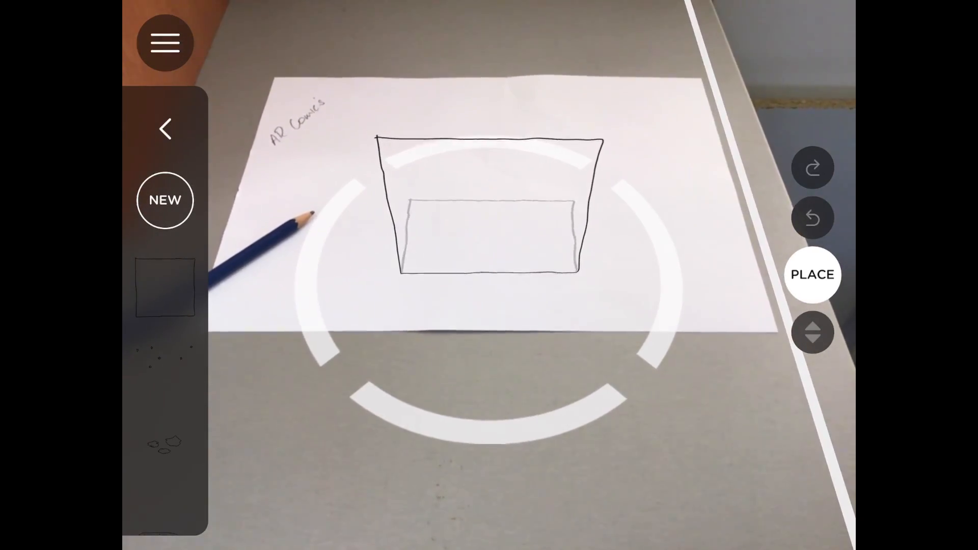
# Make a new plane-shaped drawing object and save it to the AR Maker library.
pyautogui.click(164, 199)
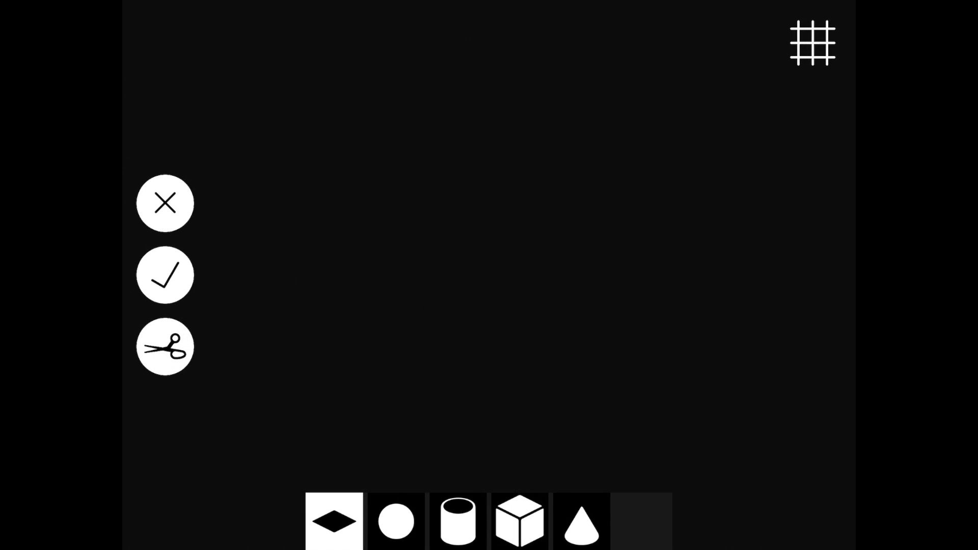
pyautogui.click(165, 275)
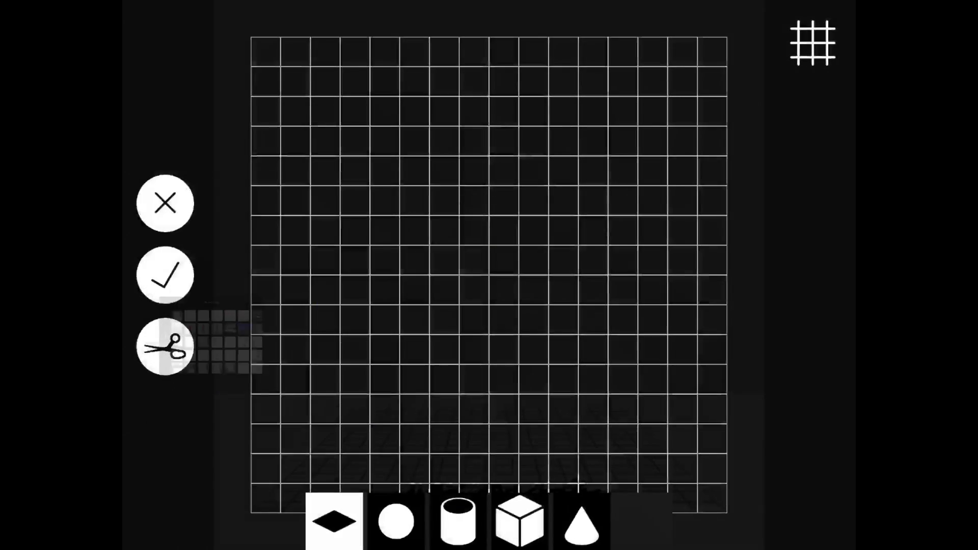
pyautogui.click(164, 275)
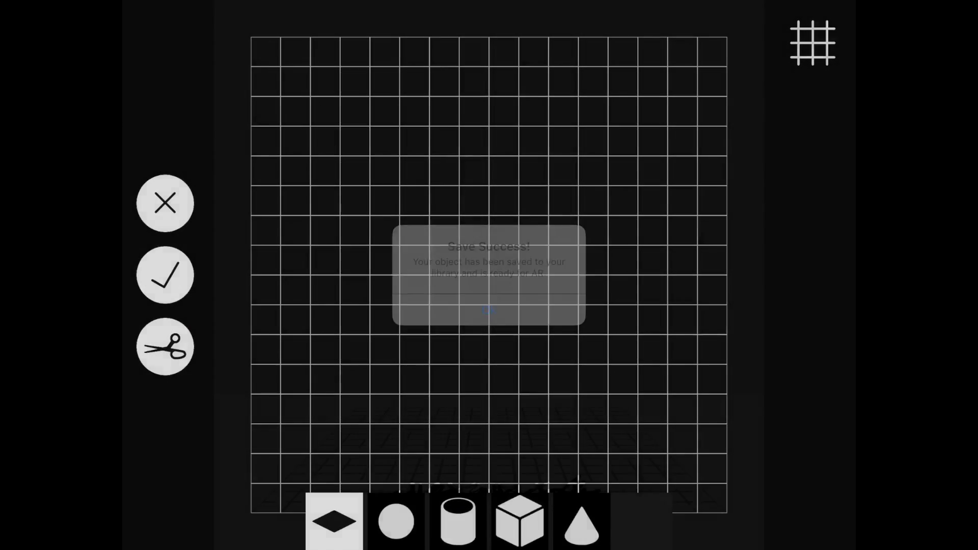